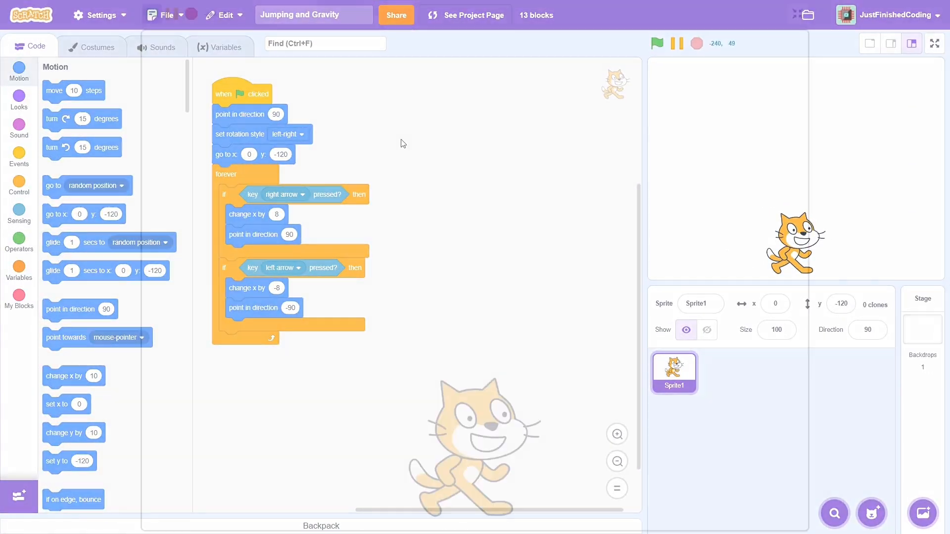
Step: Test the existing movement script on the full-size stage, then return to editing
left_click(935, 43)
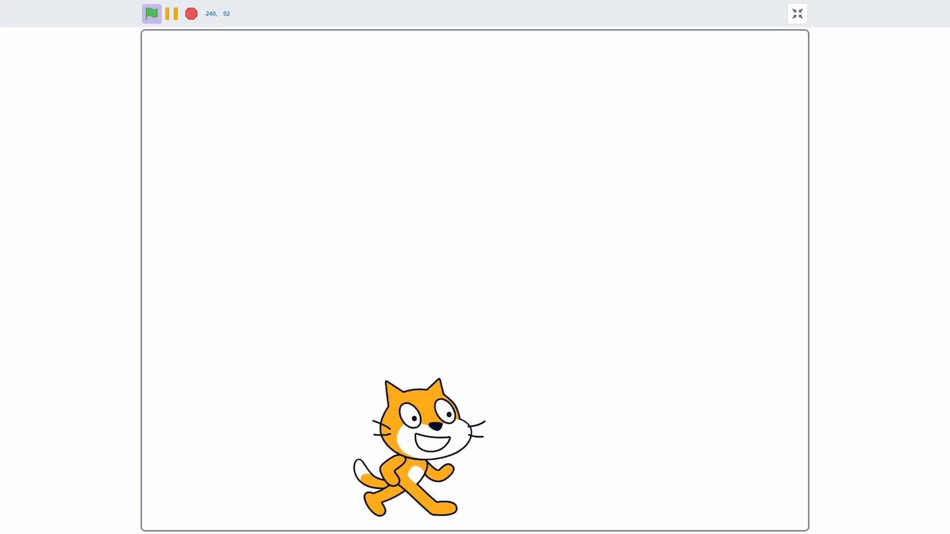
left_click(797, 13)
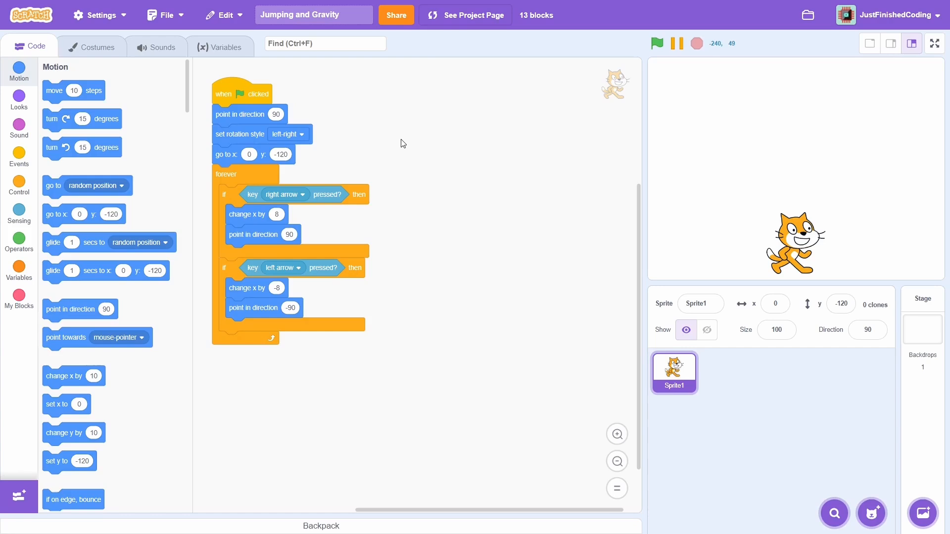
Step: Create the variable 'y vel' for this sprite only
left_click(19, 266)
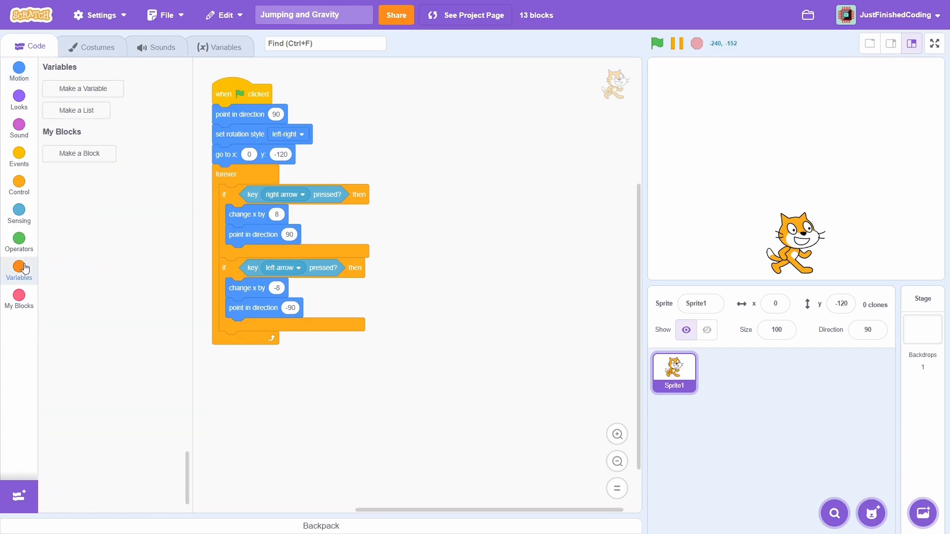
mouse_move(84, 112)
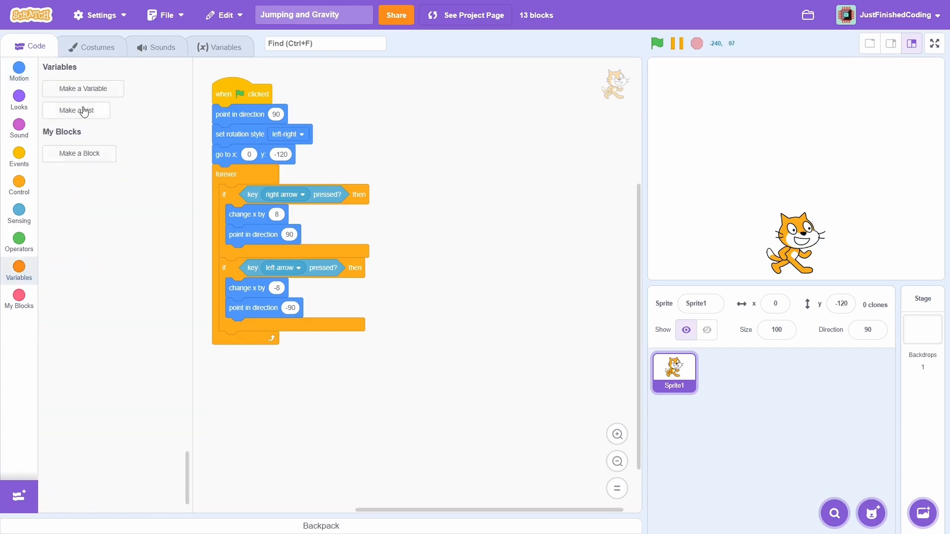
left_click(83, 88)
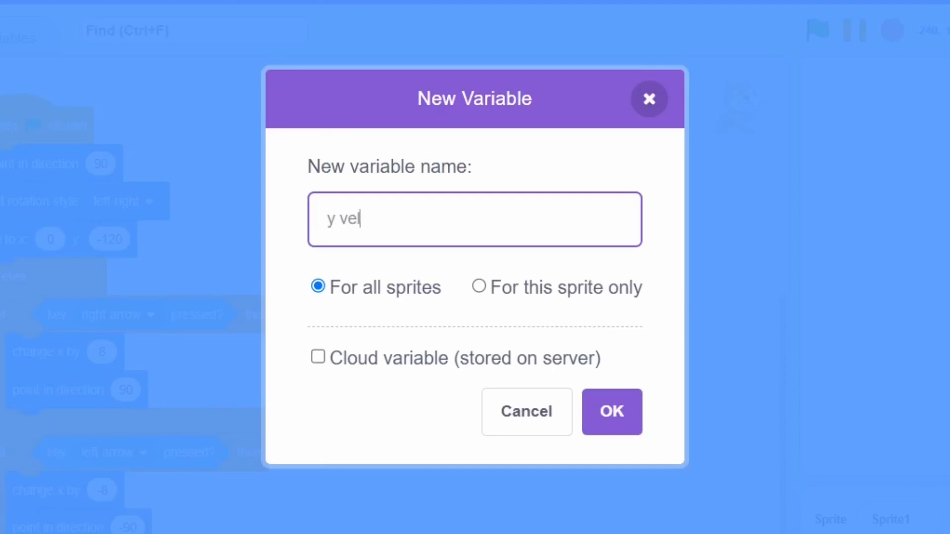
left_click(479, 287)
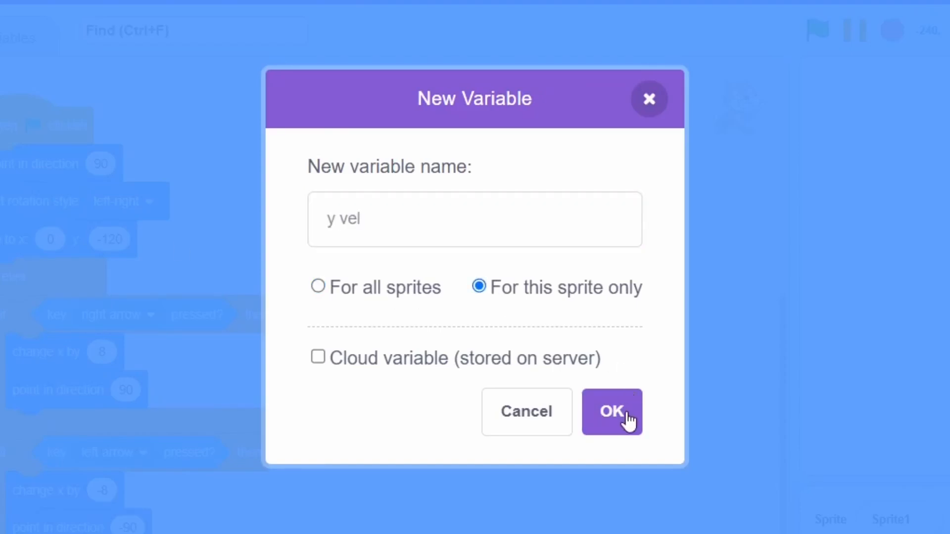
left_click(611, 412)
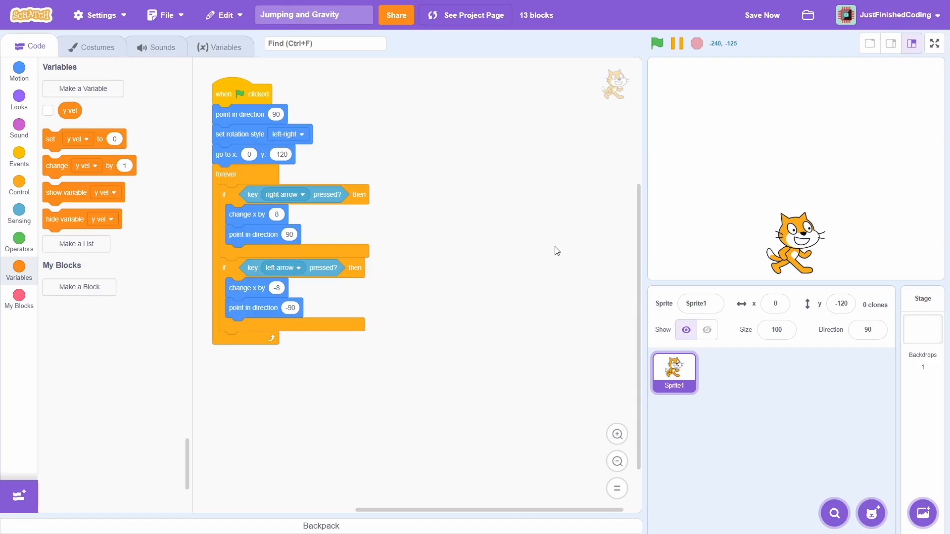
Step: Create the variable 'has jumped?' for this sprite only
left_click(83, 88)
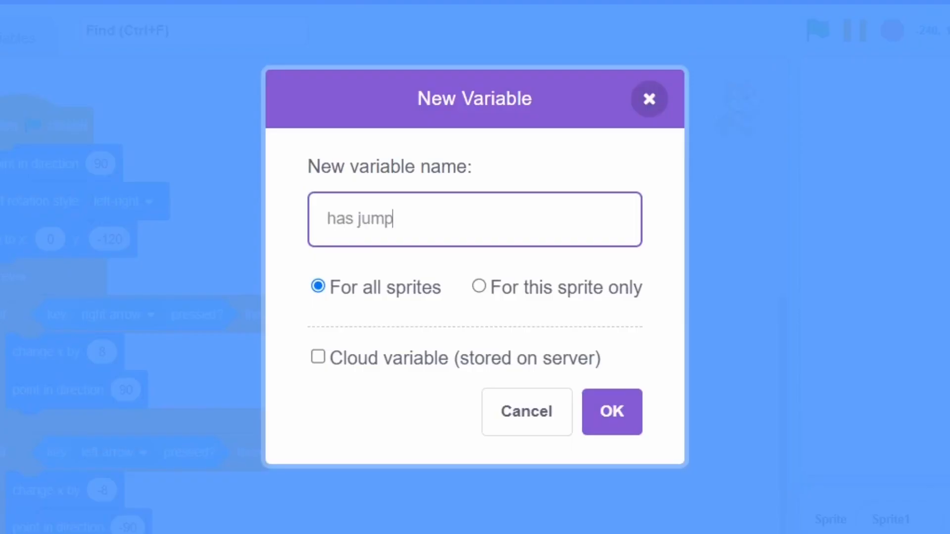
type("ed?")
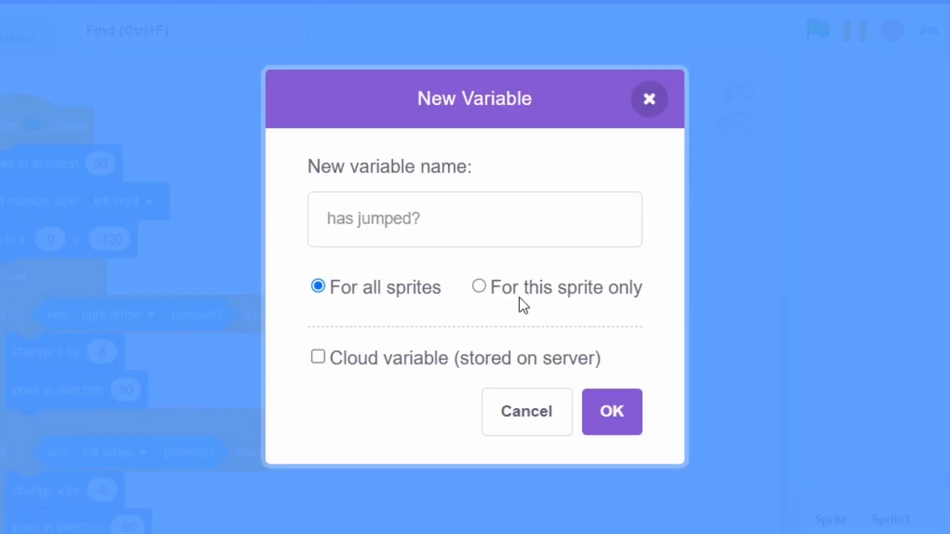
left_click(611, 411)
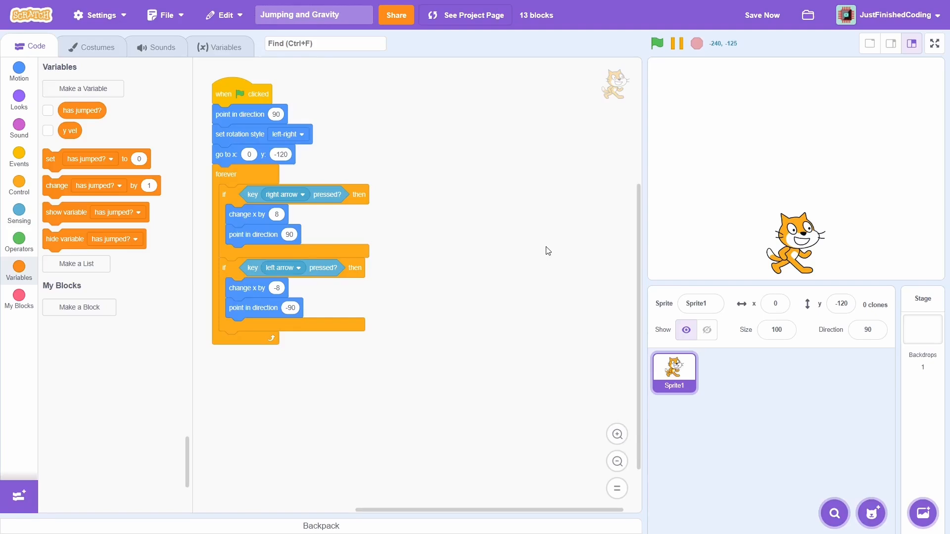
Step: Set y vel and has jumped? to 0 under the green flag, then test on the full-size stage
left_click(617, 433)
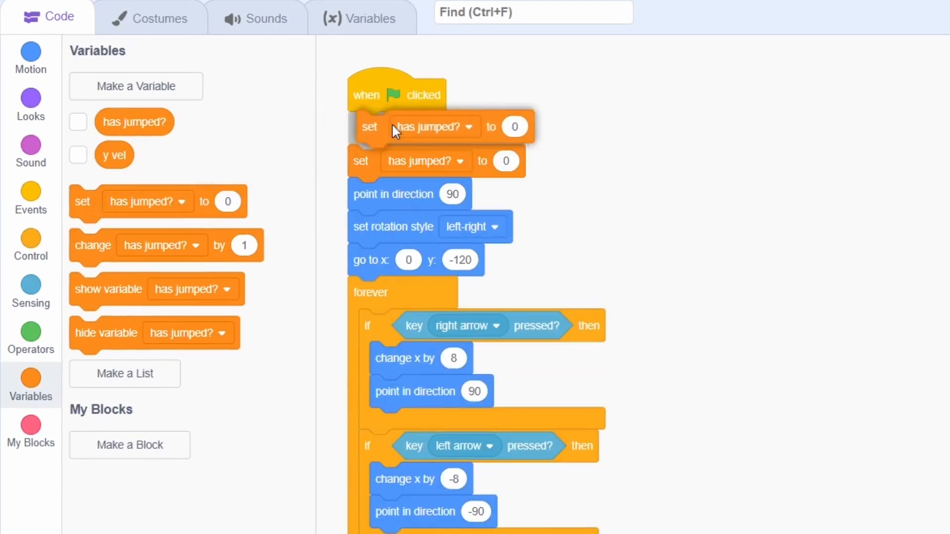
left_click(434, 127)
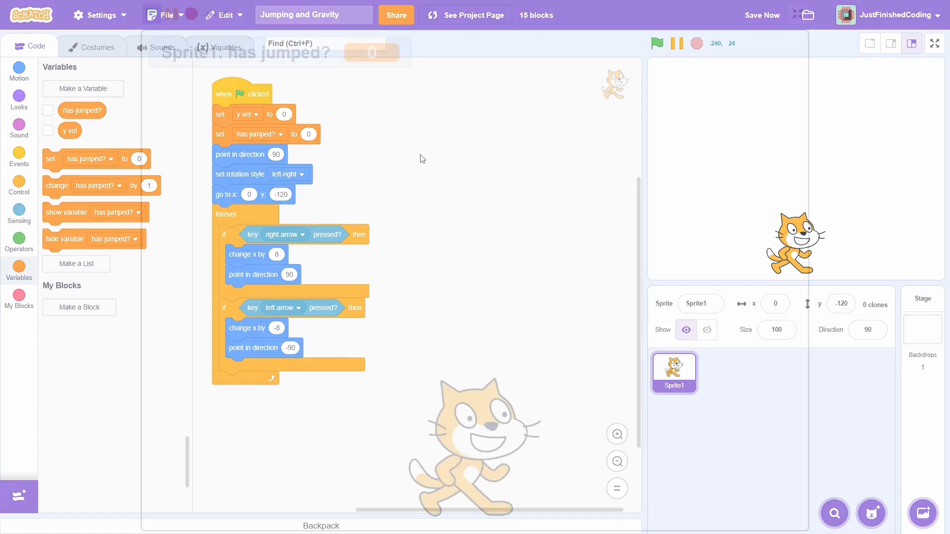
left_click(933, 43)
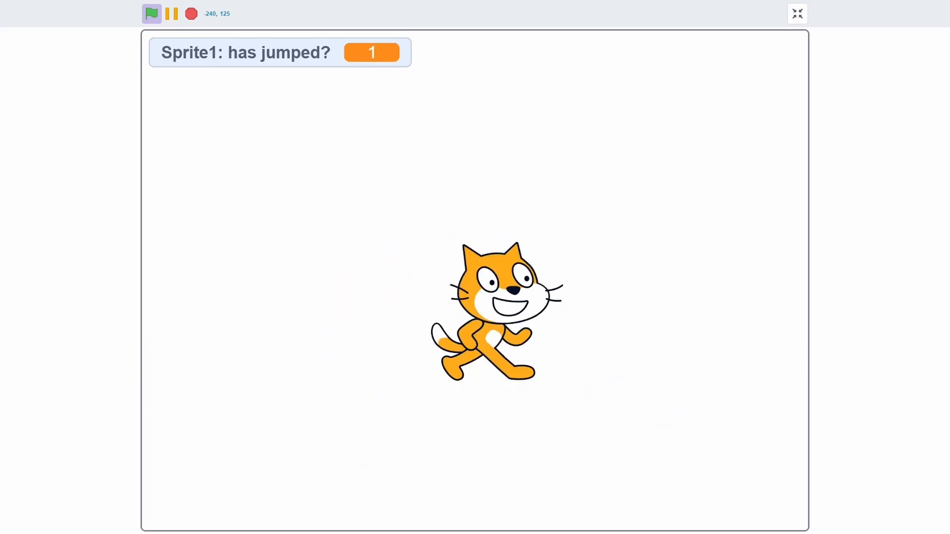
left_click(797, 13)
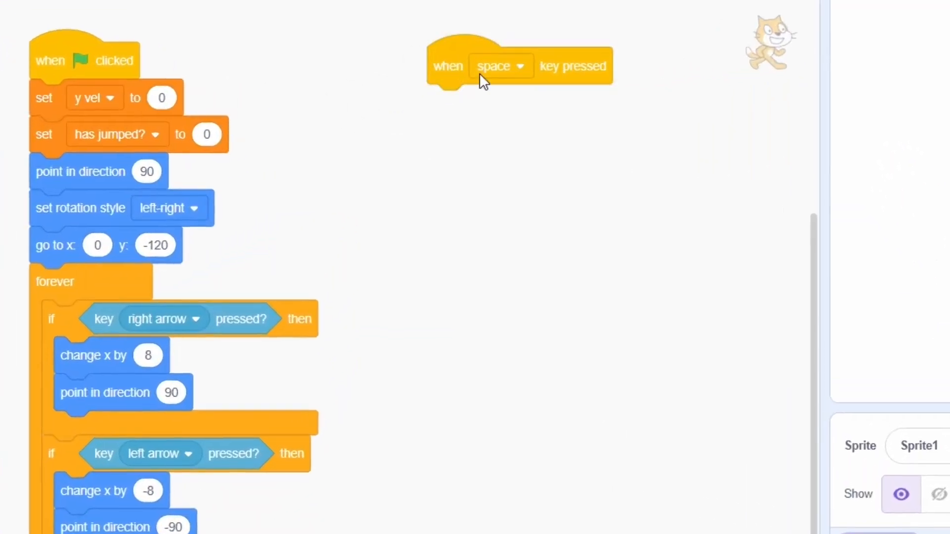
Step: Trigger the new script with up arrow and make it set has jumped? to 1 and y vel to 20
left_click(498, 67)
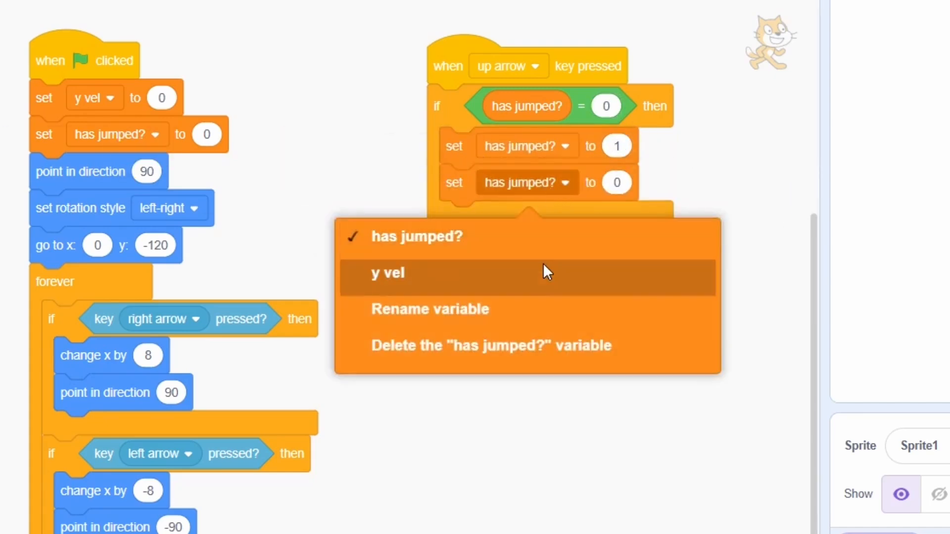
left_click(387, 273)
type("20")
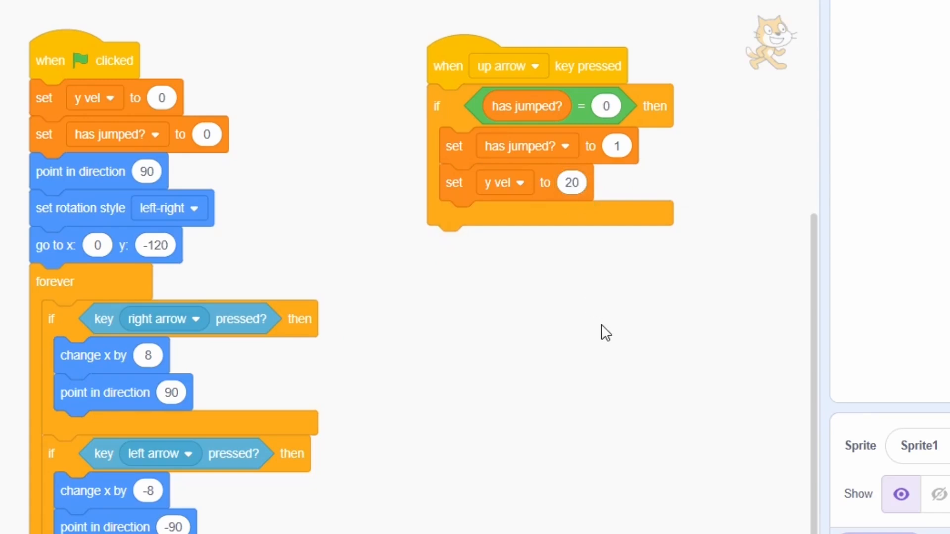
scroll("down", 3)
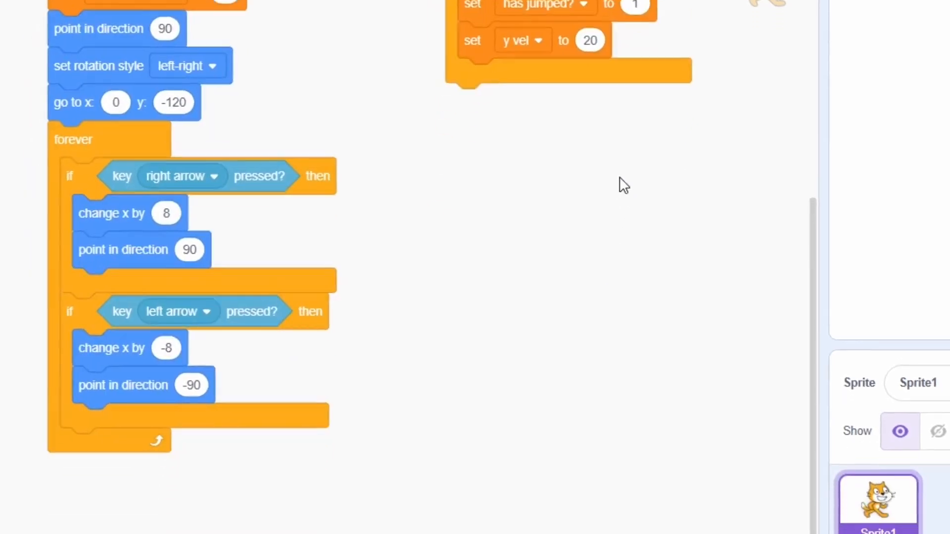